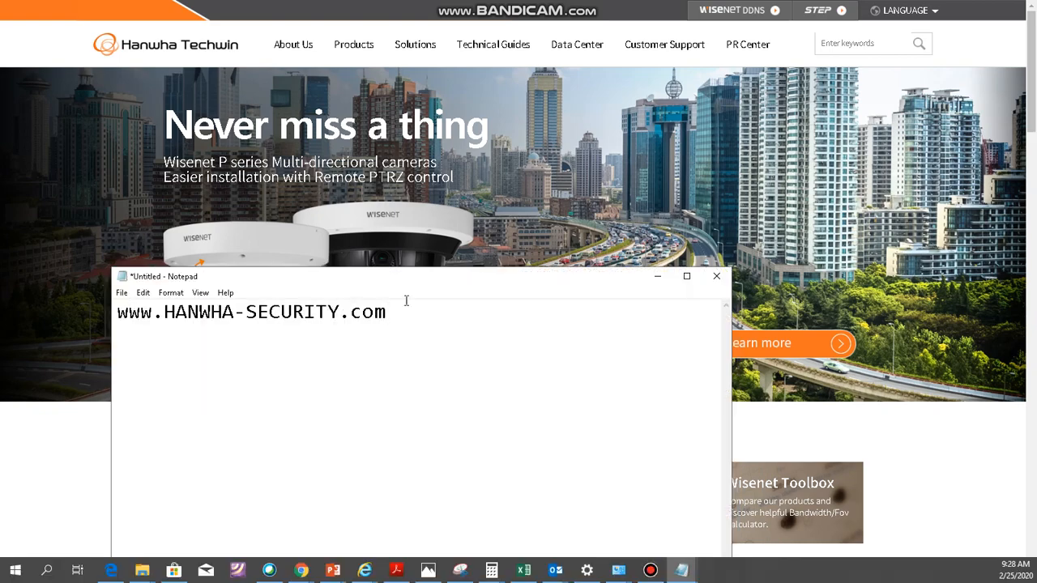
# - Bring the Hanwha Techwin site forward and launch Wisenet Toolbox from Technical Guides
pyautogui.click(716, 275)
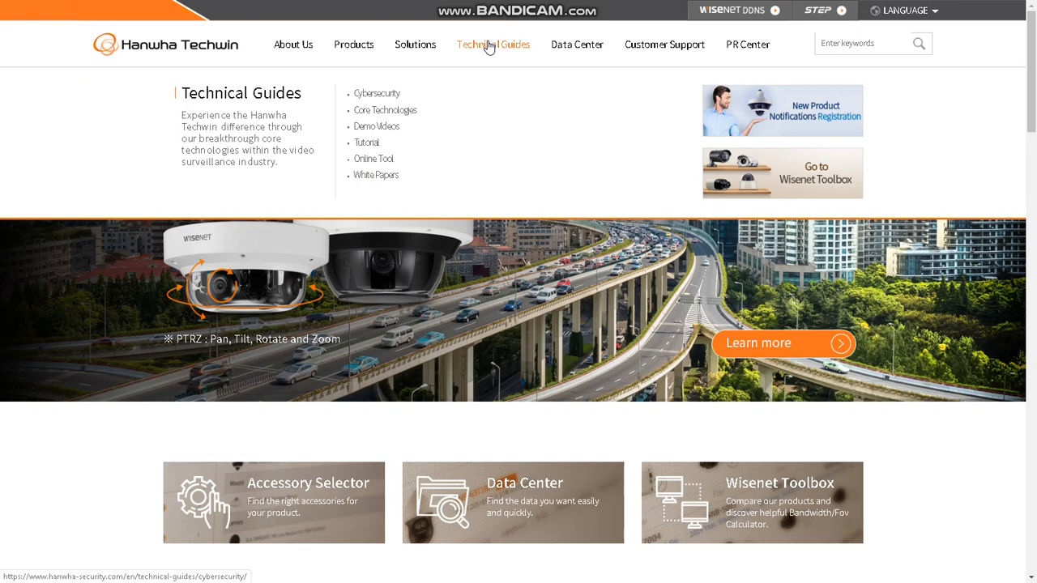
pyautogui.moveTo(478, 50)
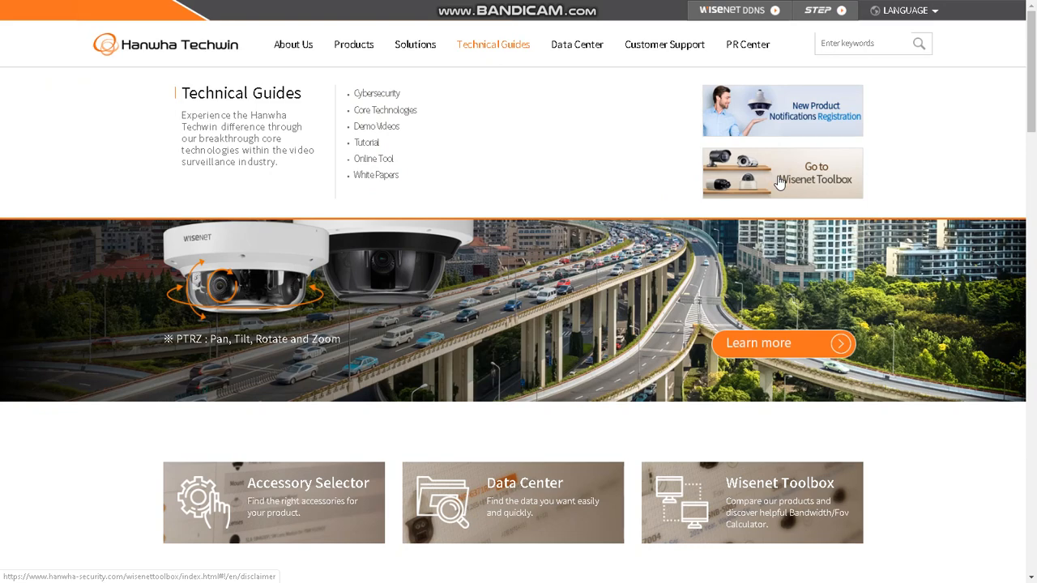
pyautogui.click(781, 172)
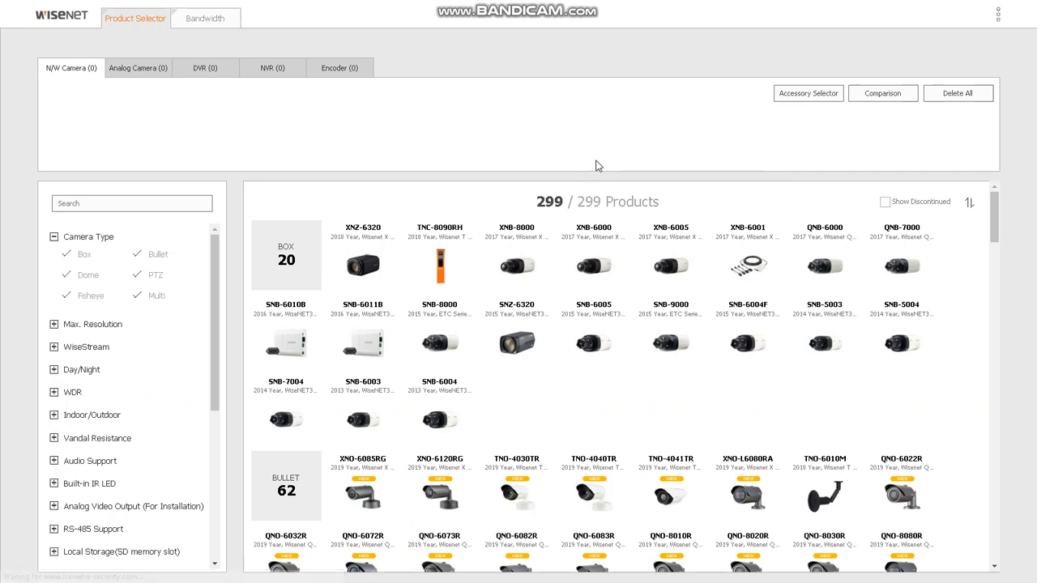
pyautogui.moveTo(158, 175)
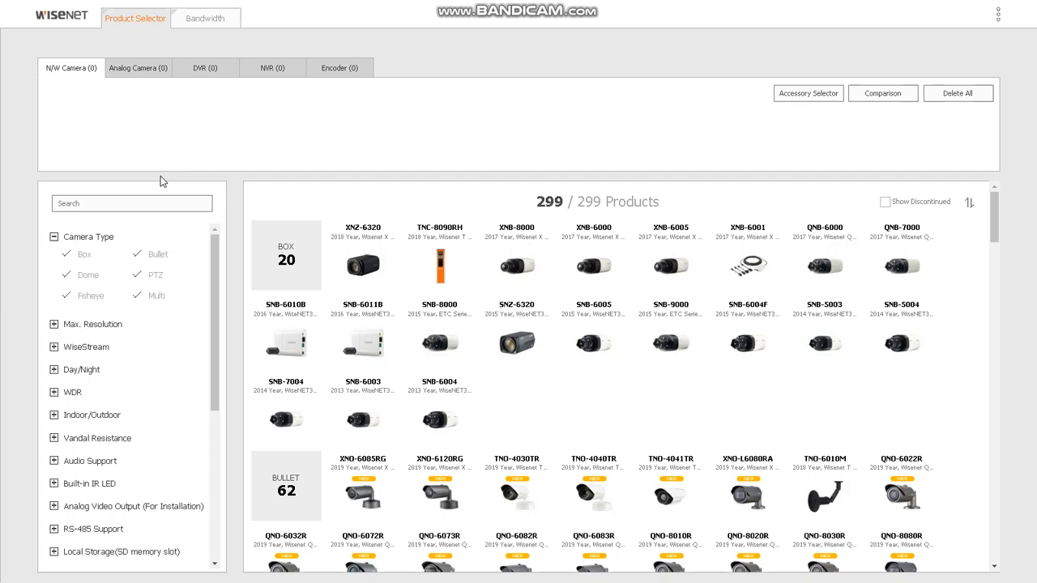
# - Search the Product Selector for 'XNF' to narrow the catalogue to the fisheye cameras
pyautogui.click(133, 204)
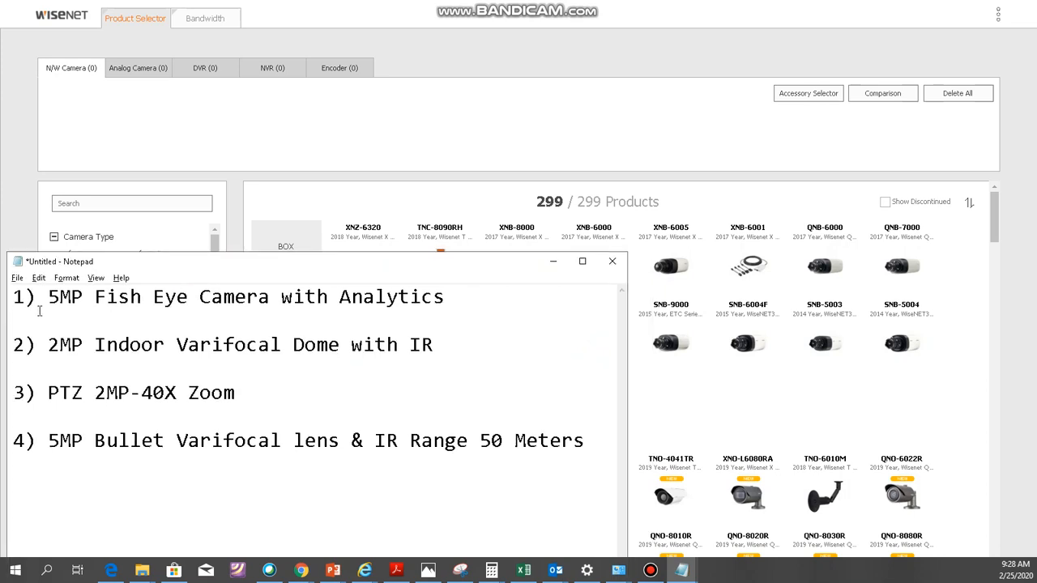
pyautogui.moveTo(248, 319)
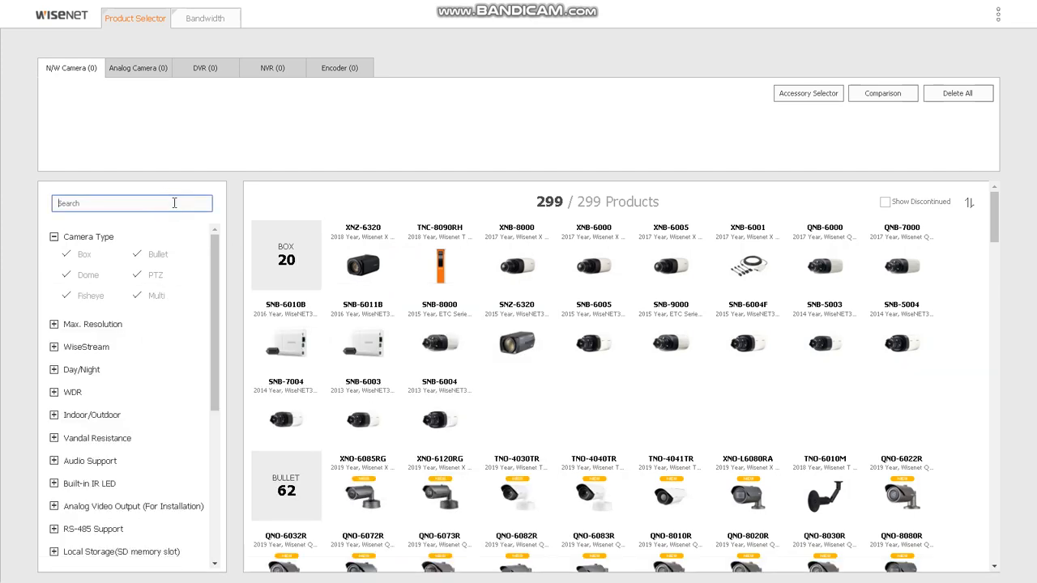
pyautogui.write('XNF')
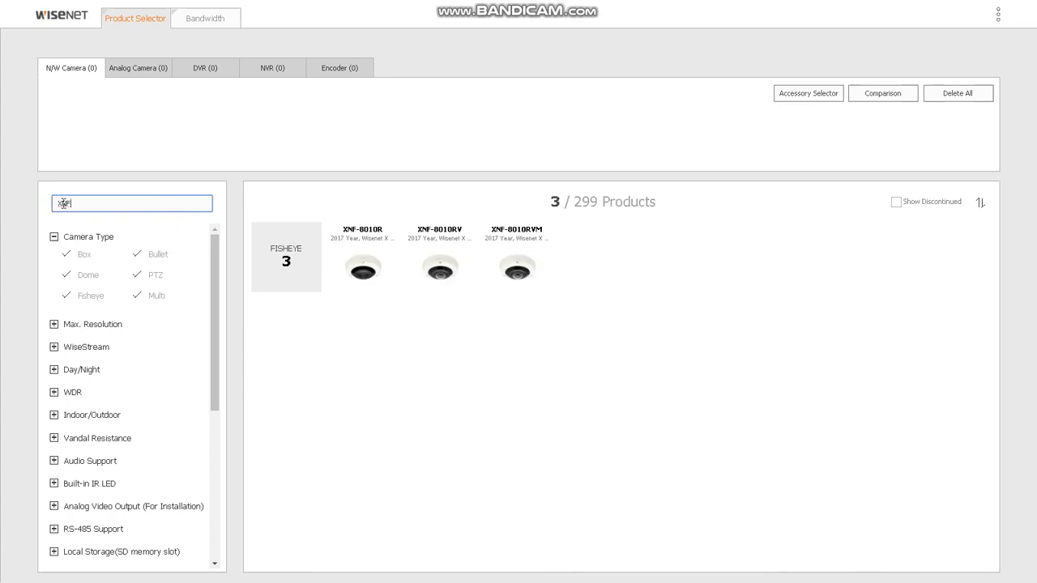
pyautogui.write('XNF')
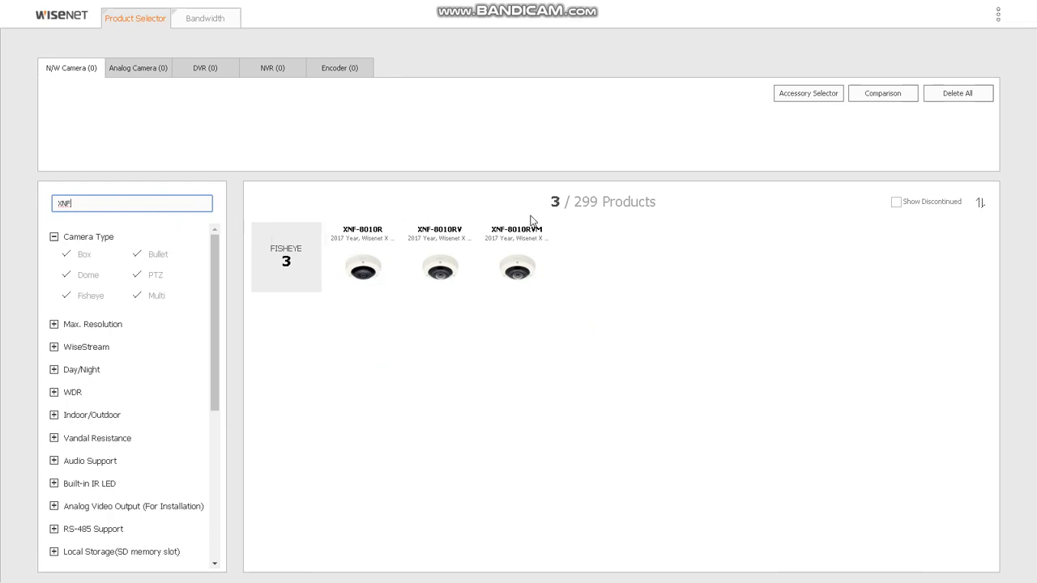
pyautogui.moveTo(363, 267)
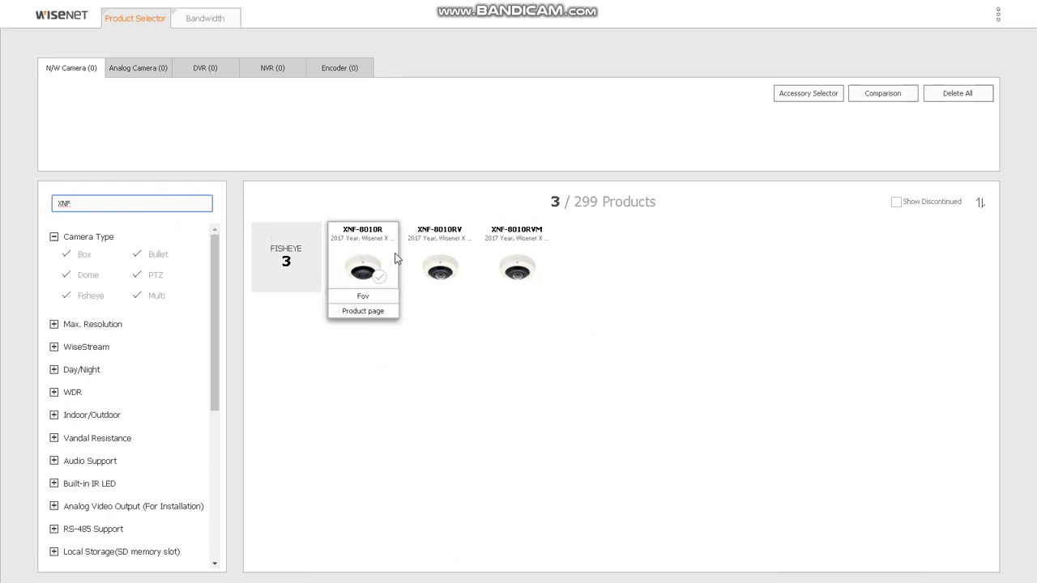
pyautogui.moveTo(376, 230)
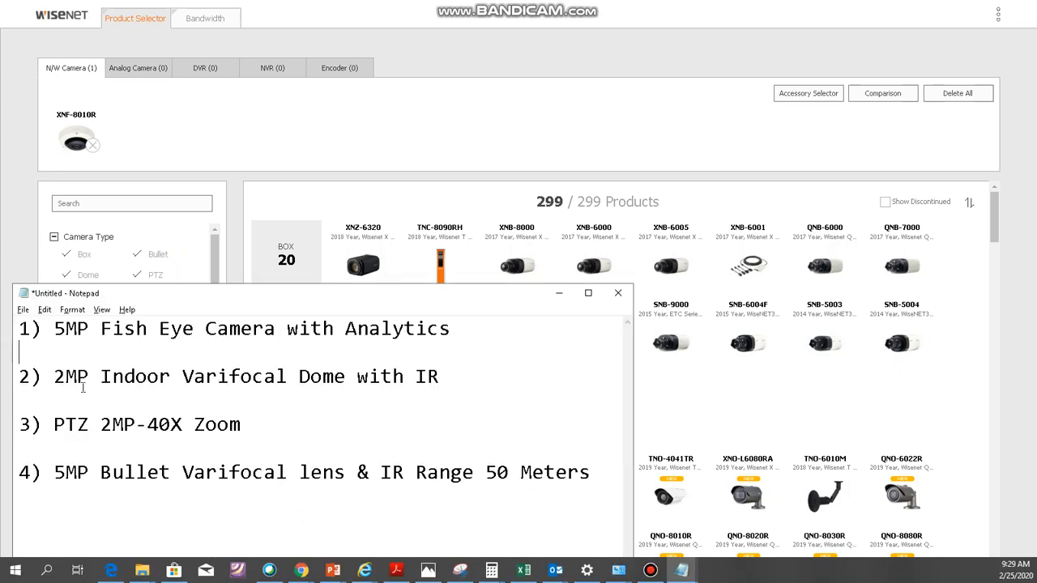
pyautogui.moveTo(458, 382)
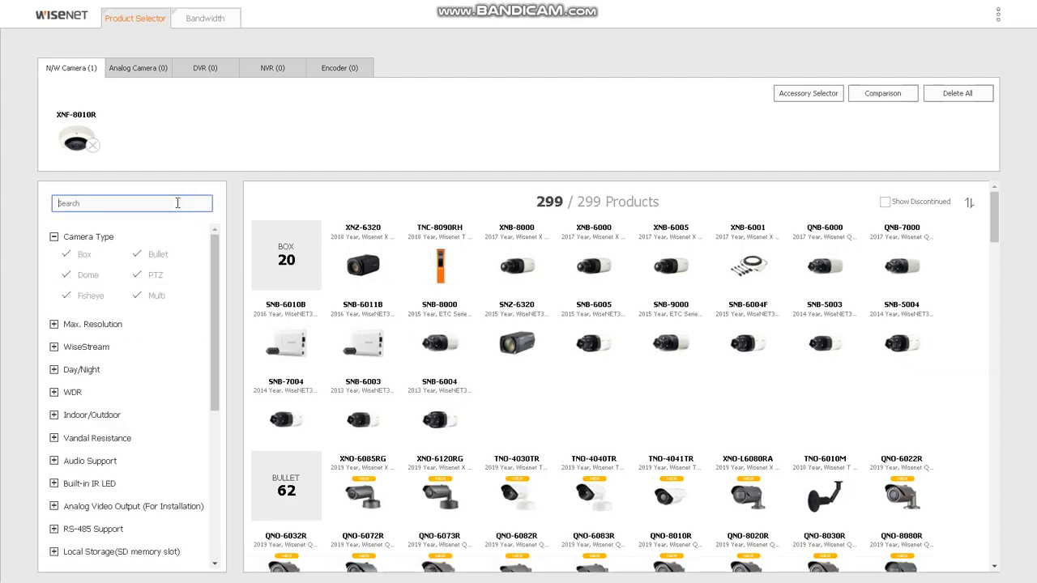
# - Search for 'QND' to find the QND-6072R dome camera
pyautogui.write('QND')
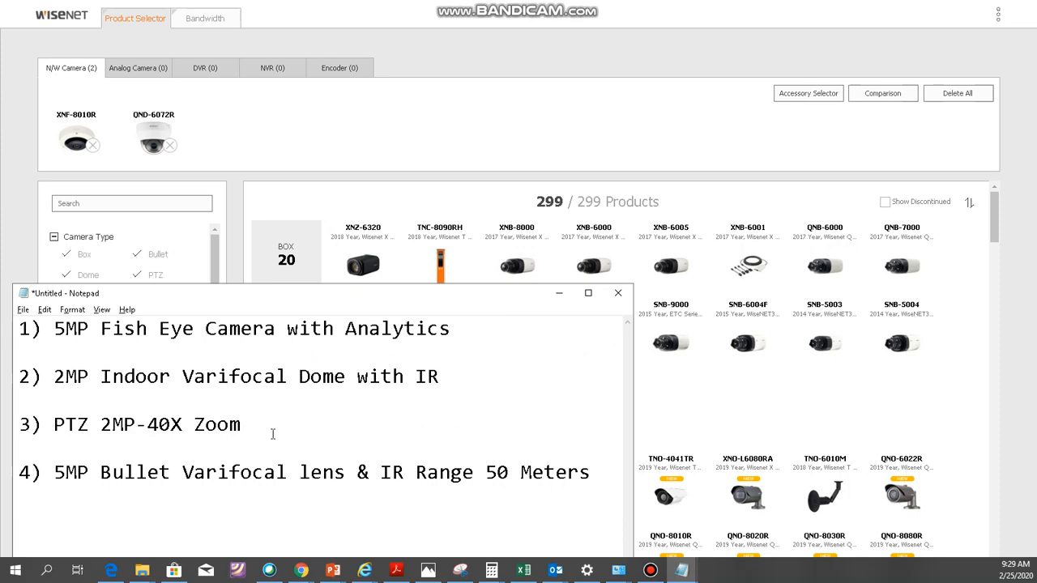
pyautogui.moveTo(268, 429)
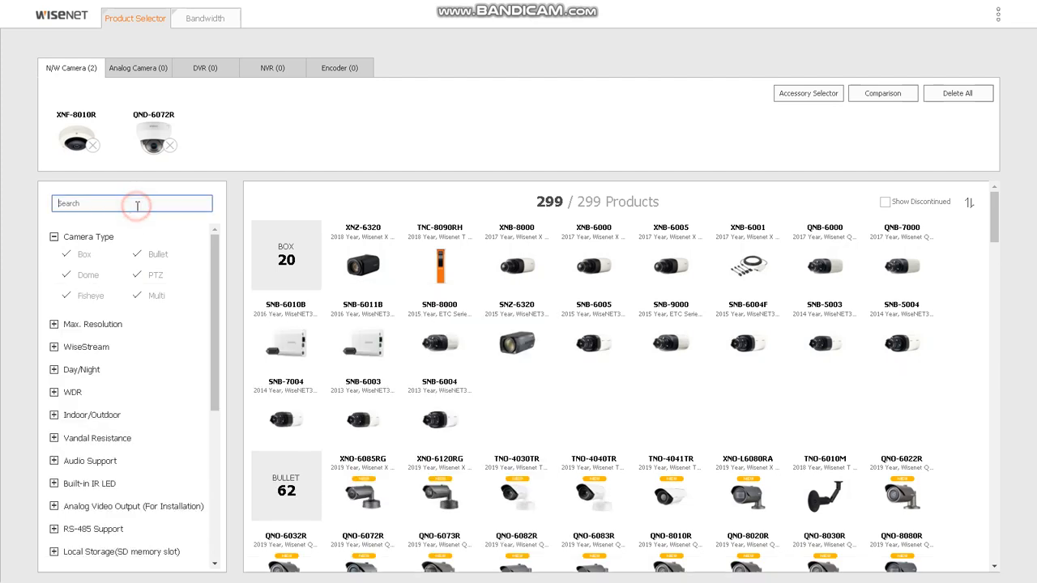
# - Search 'XN' and add the XNP-6550RH PTZ camera as the third selected model
pyautogui.write('XNP')
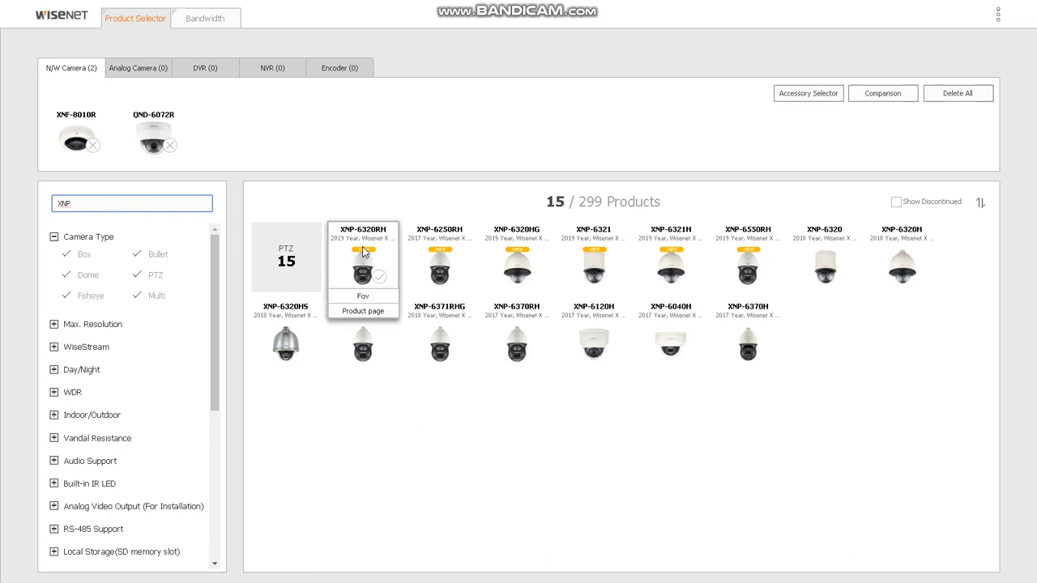
pyautogui.moveTo(363, 236)
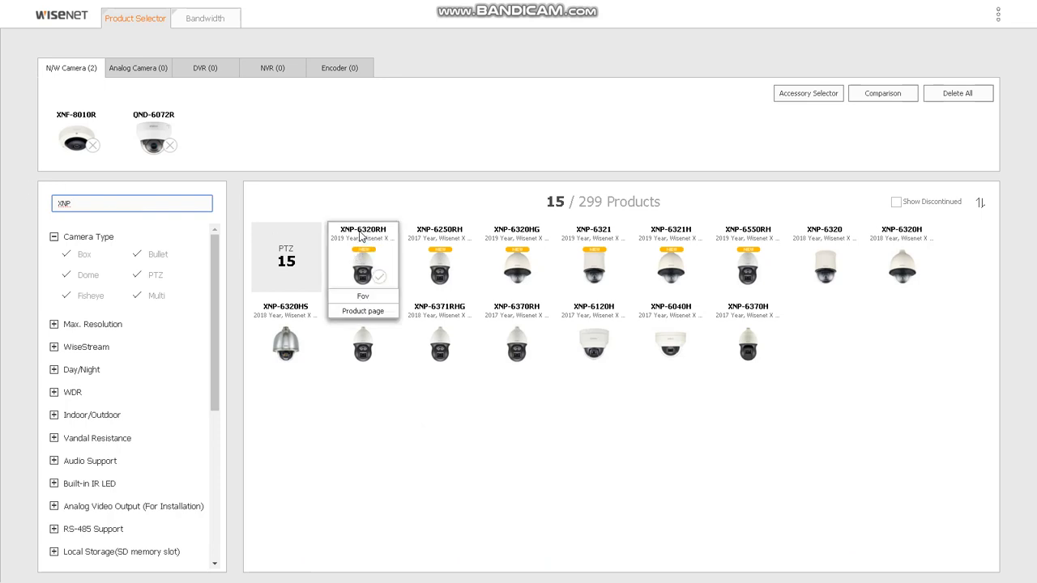
pyautogui.moveTo(441, 259)
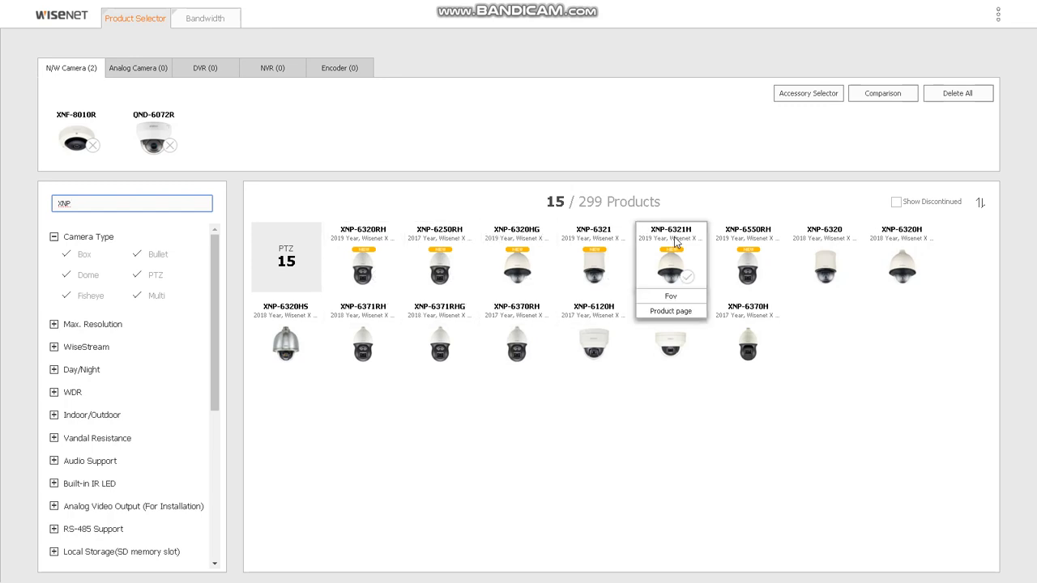
pyautogui.moveTo(746, 236)
pyautogui.write('-')
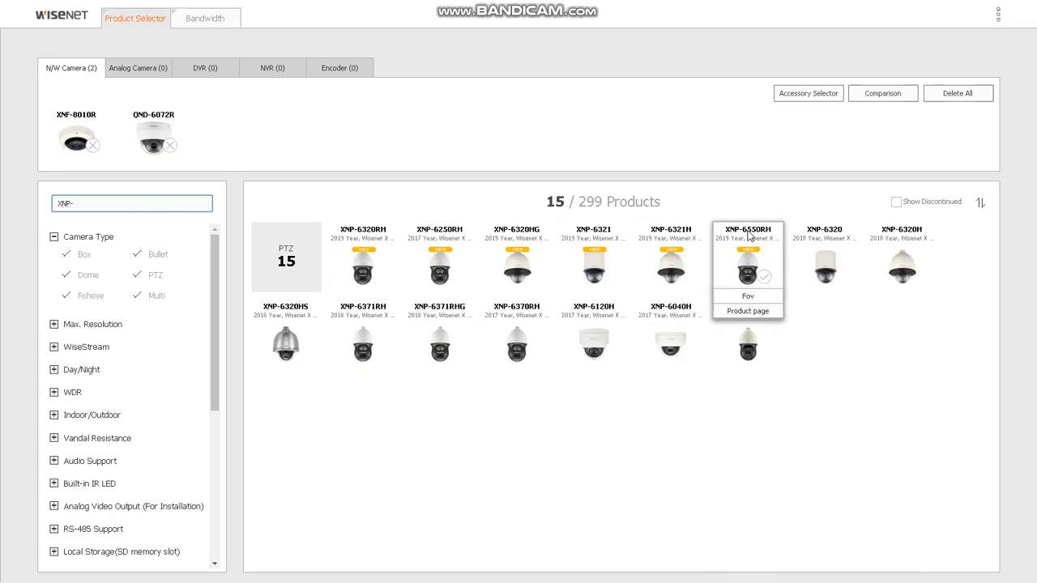
pyautogui.moveTo(777, 278)
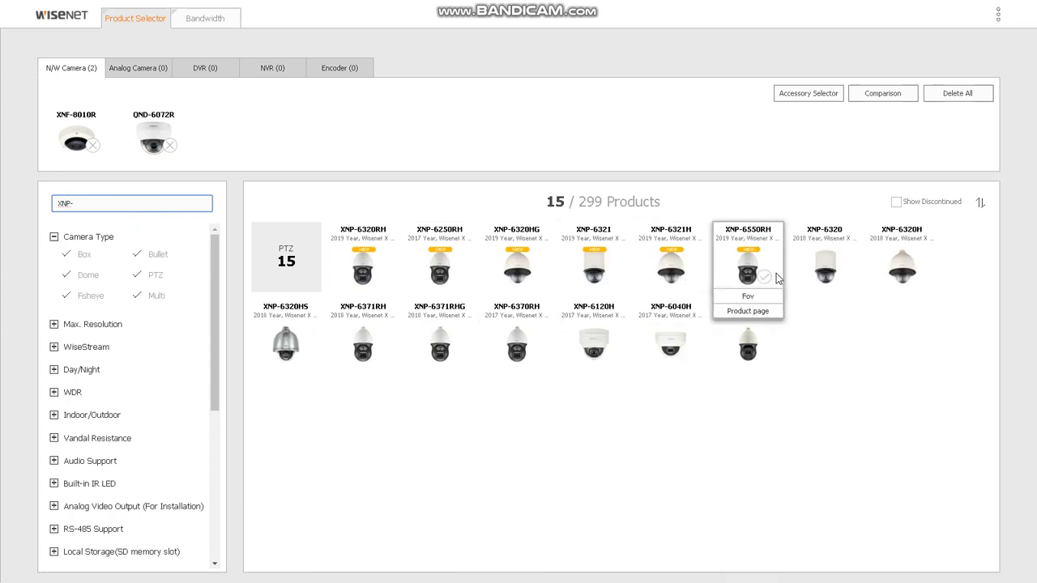
pyautogui.click(763, 279)
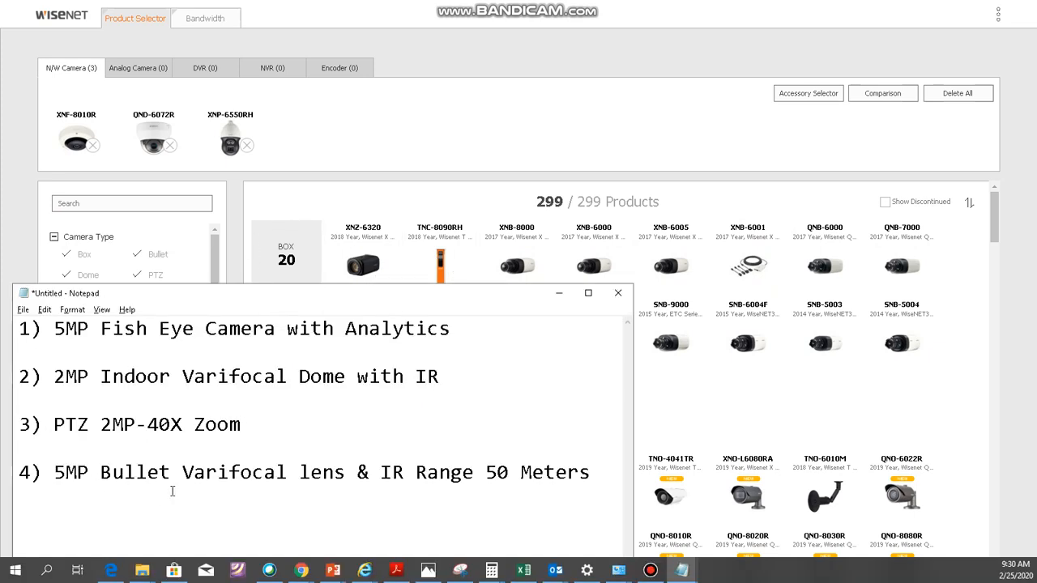
pyautogui.moveTo(373, 484)
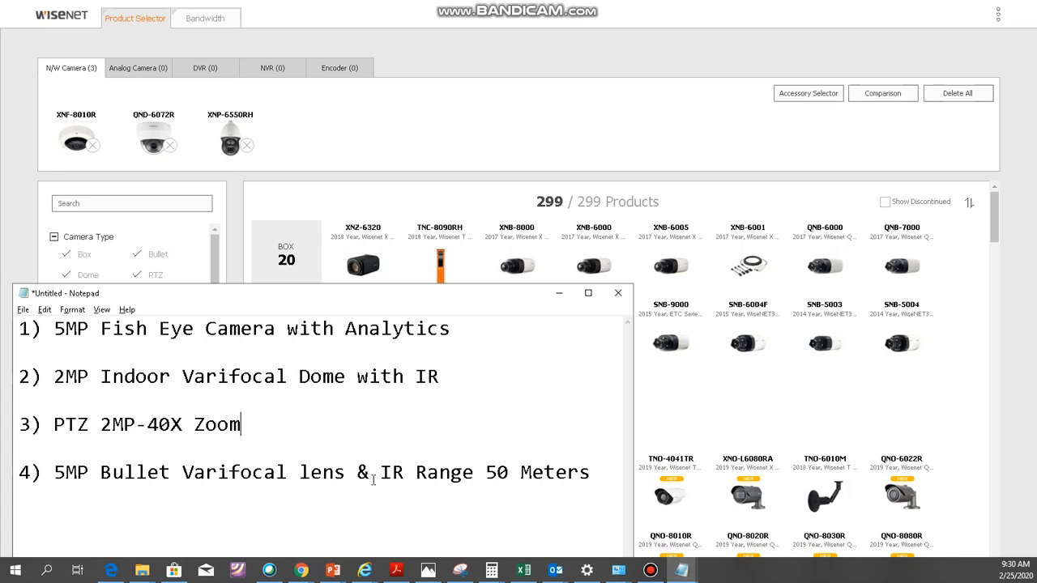
pyautogui.moveTo(570, 493)
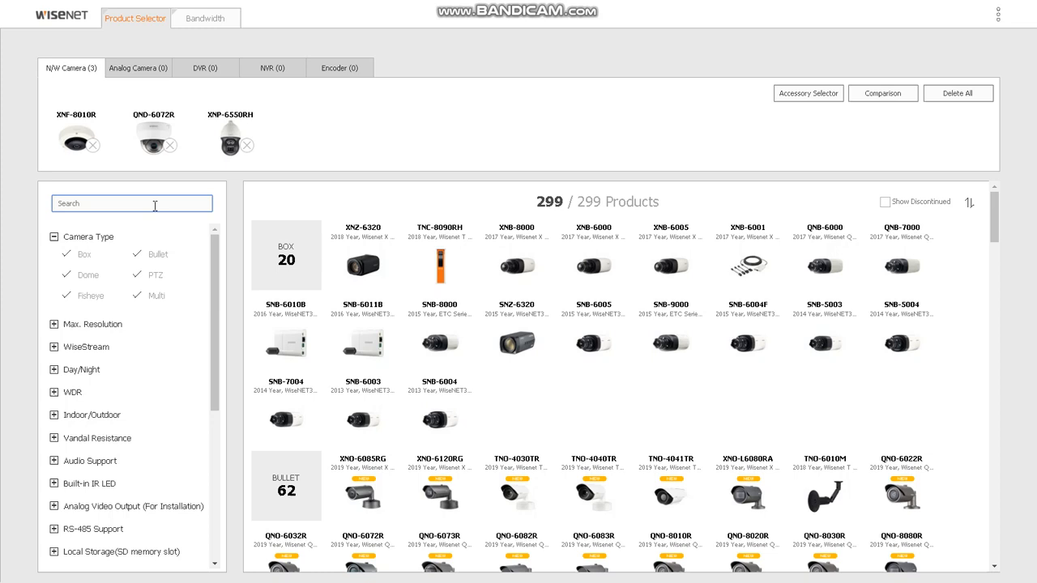
# - Search 'XN' to locate the fourth camera, the XNO-8080R bullet model
pyautogui.write('XN')
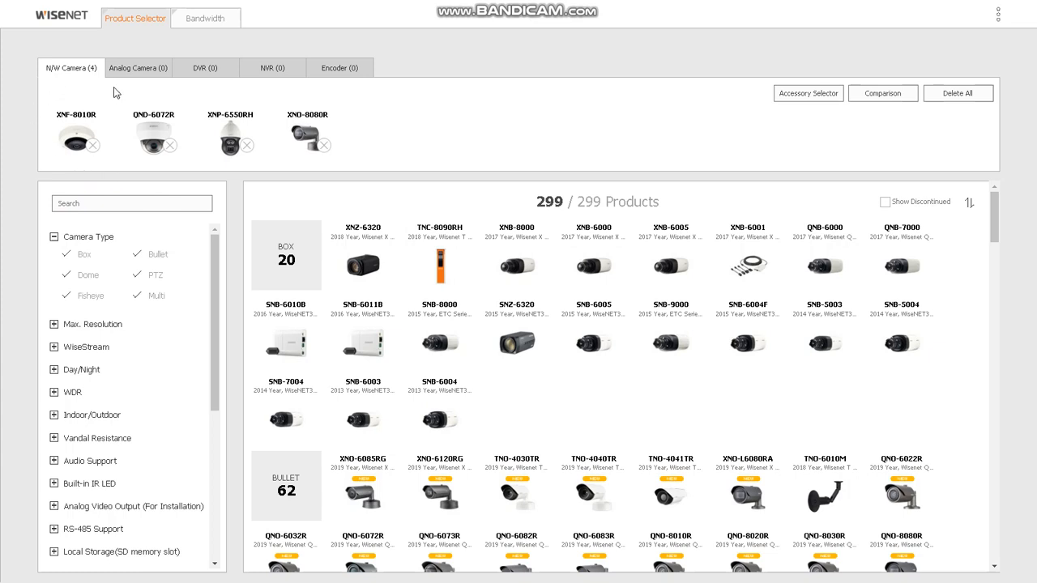
pyautogui.moveTo(52, 129)
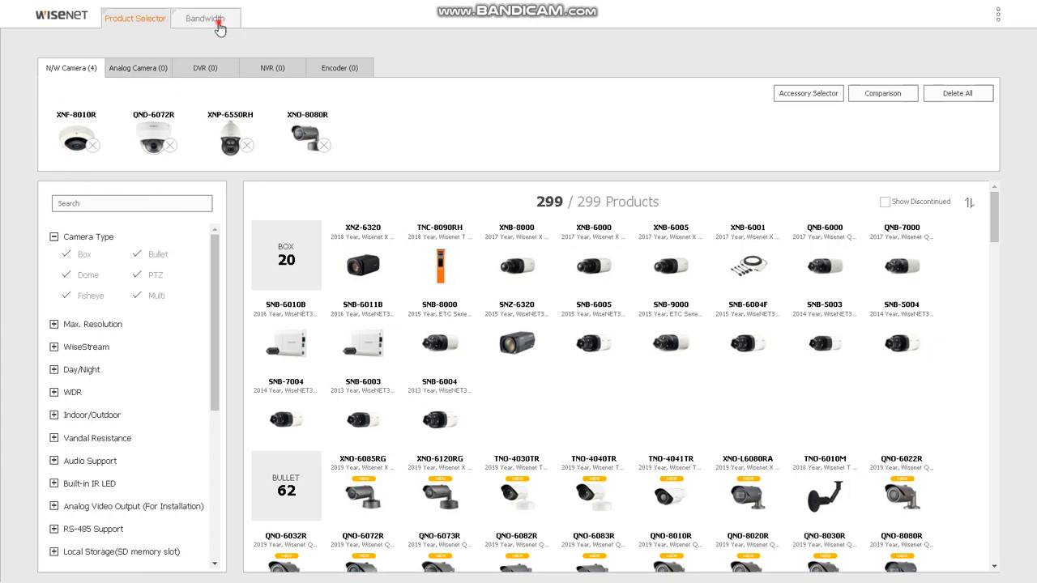
# - In Bandwidth, set recording duration to 31 days and the XNF-8010R quantity to 10
pyautogui.click(204, 18)
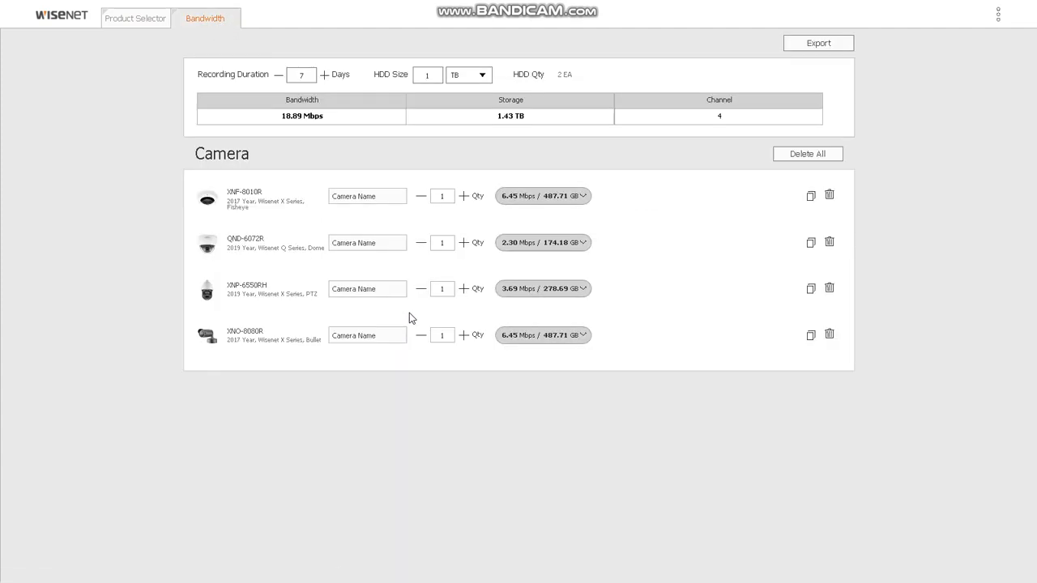
pyautogui.click(301, 74)
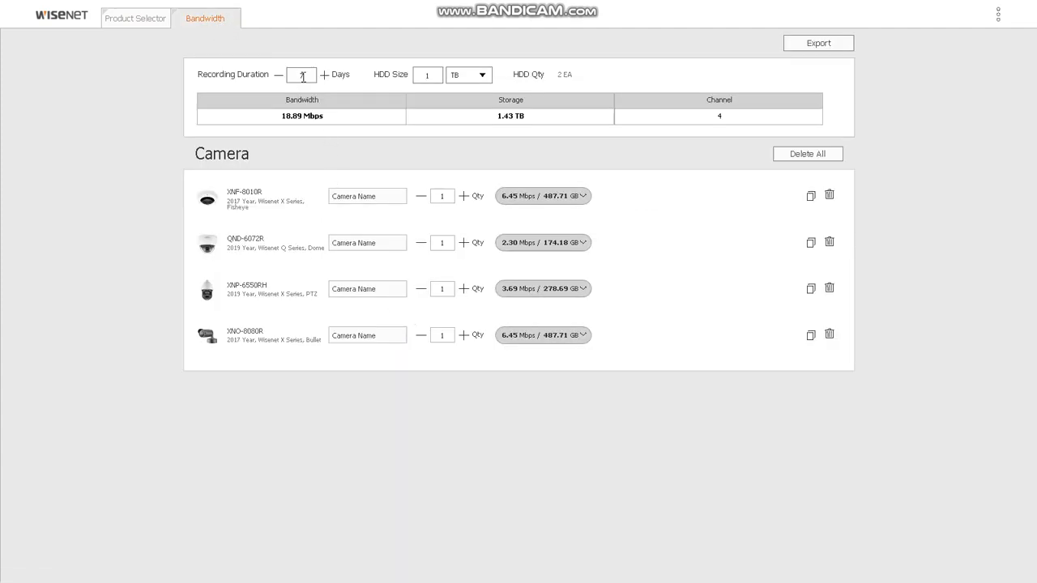
pyautogui.click(301, 75)
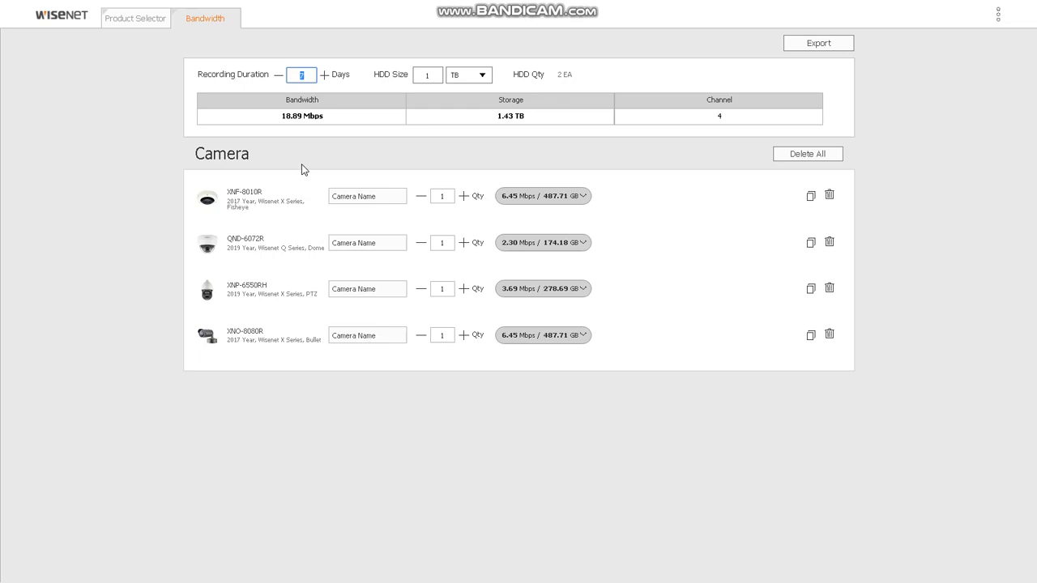
pyautogui.write('31')
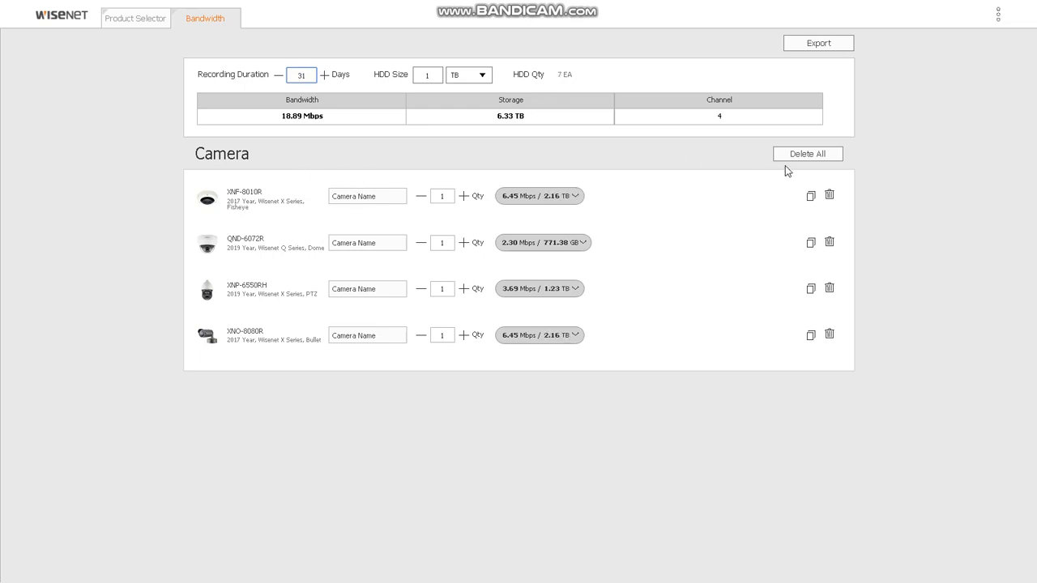
pyautogui.click(442, 196)
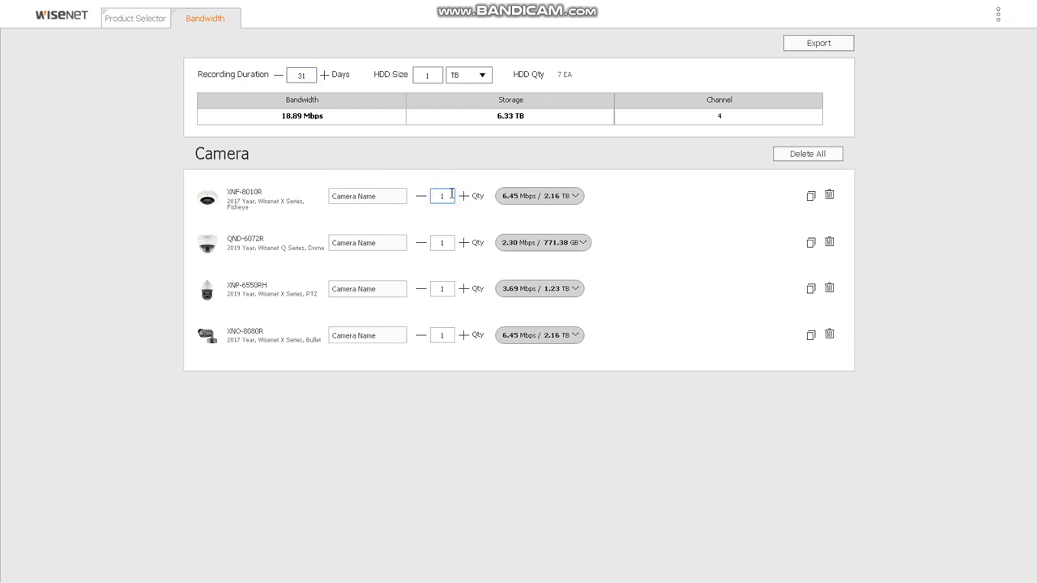
pyautogui.write('10')
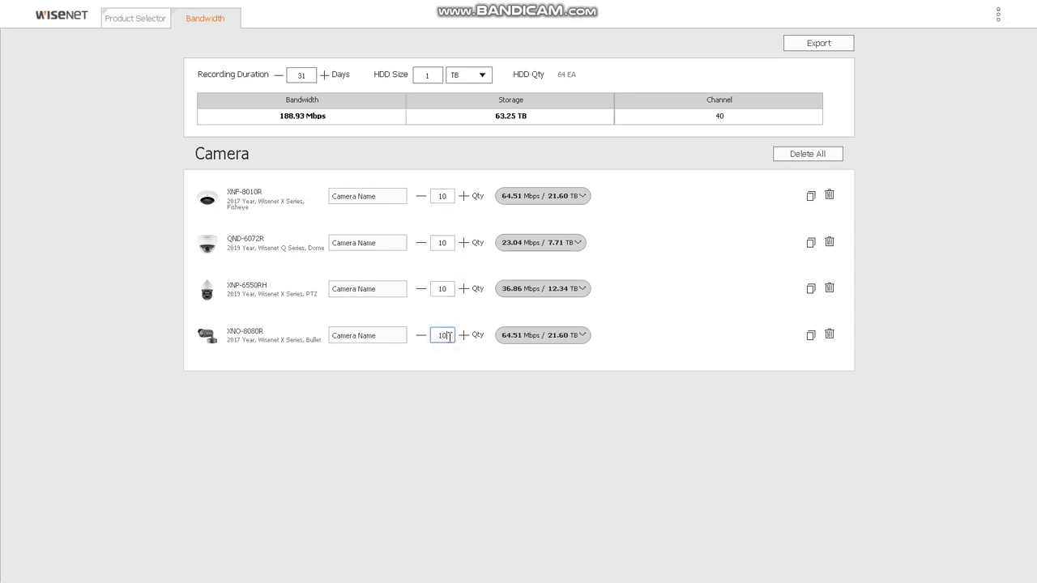
pyautogui.moveTo(442, 334)
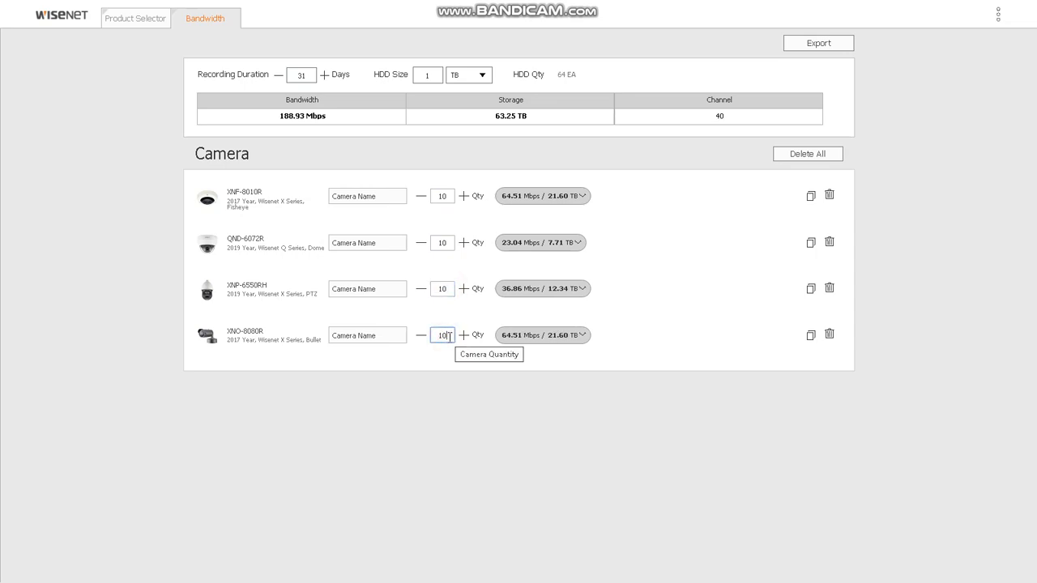
pyautogui.moveTo(570, 202)
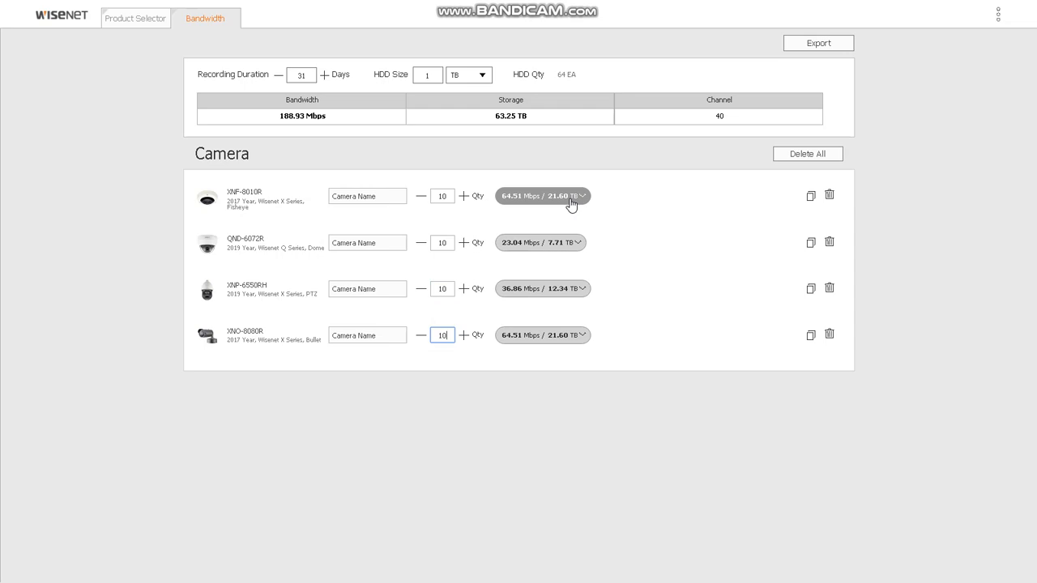
pyautogui.click(582, 194)
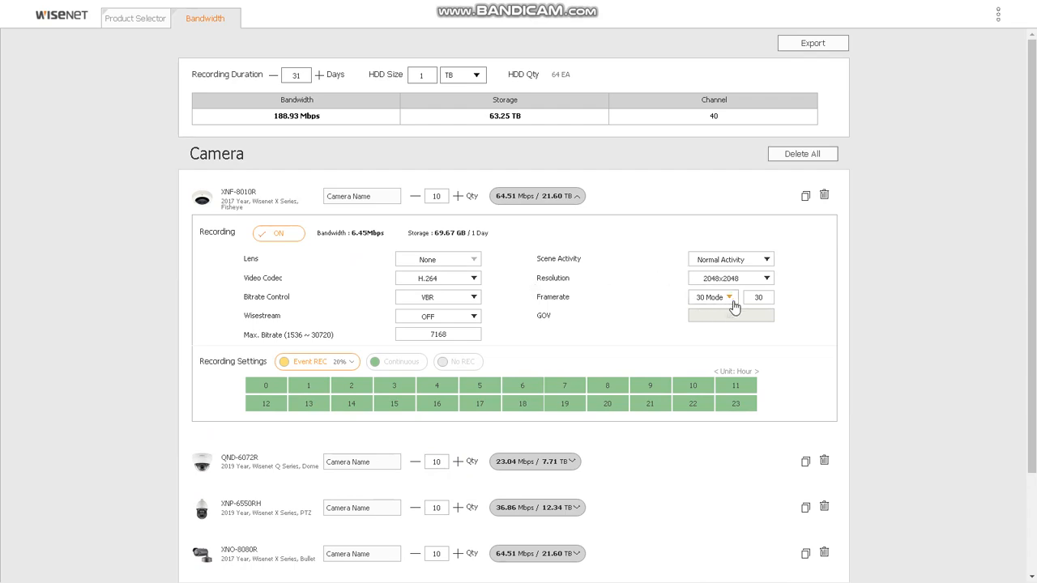
# - Set the XNF-8010R and XNP-6550RH to H.265 at 15 fps and expand the XND-8080R settings
pyautogui.click(758, 298)
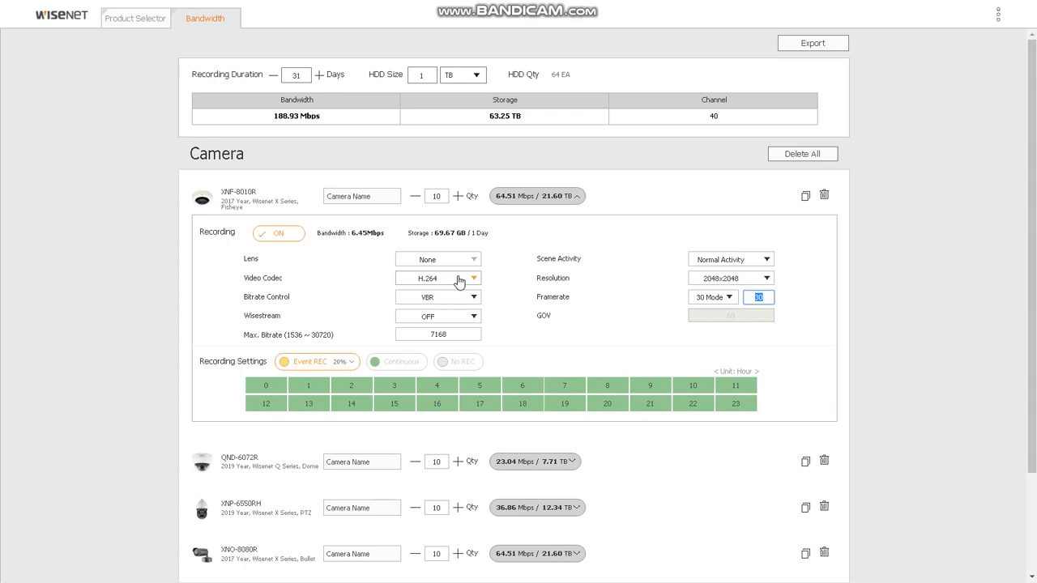
pyautogui.click(438, 278)
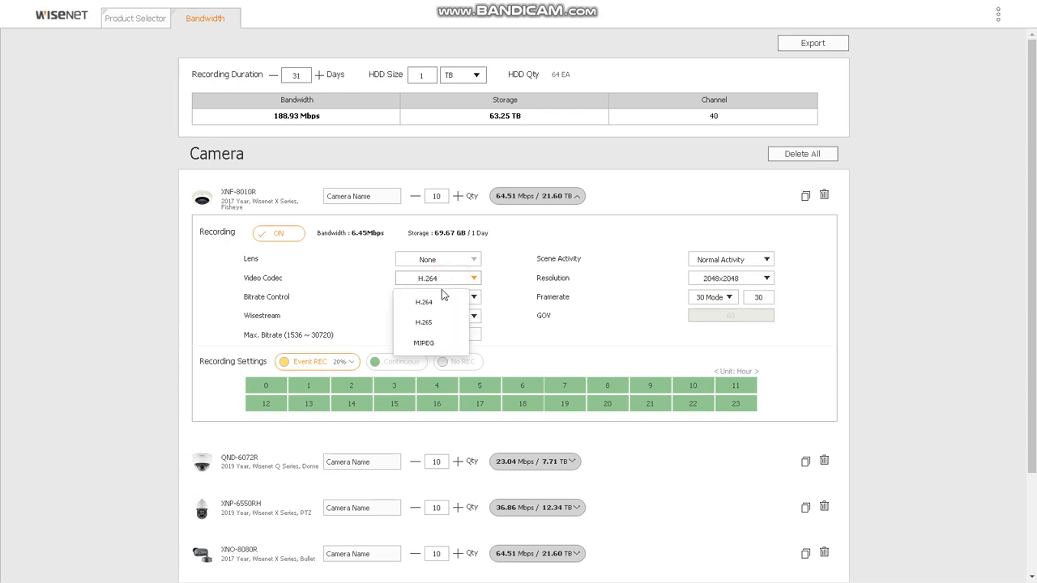
pyautogui.click(423, 321)
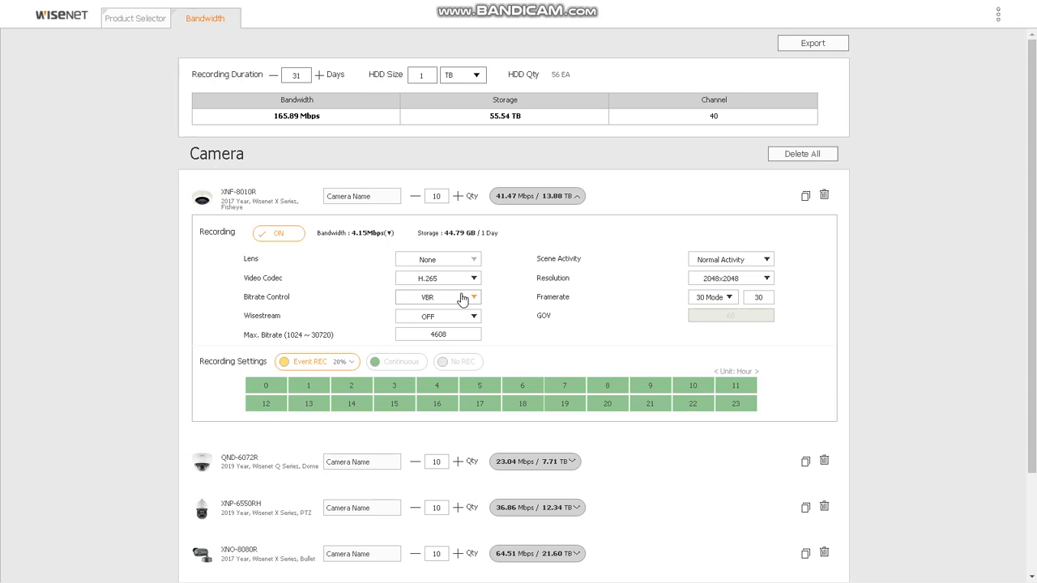
pyautogui.moveTo(828, 331)
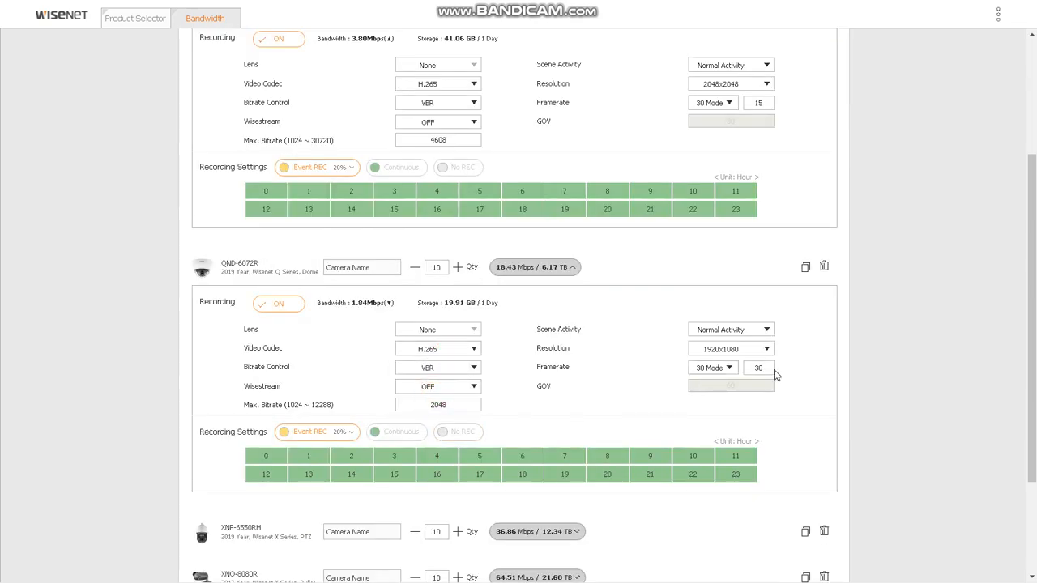
pyautogui.scroll(-3)
pyautogui.write('15')
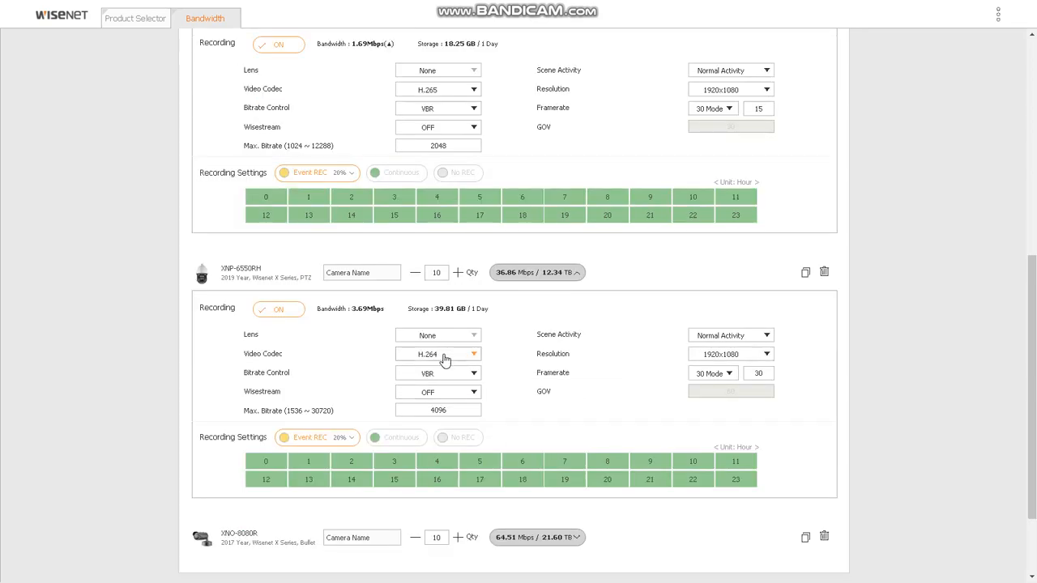
pyautogui.click(437, 353)
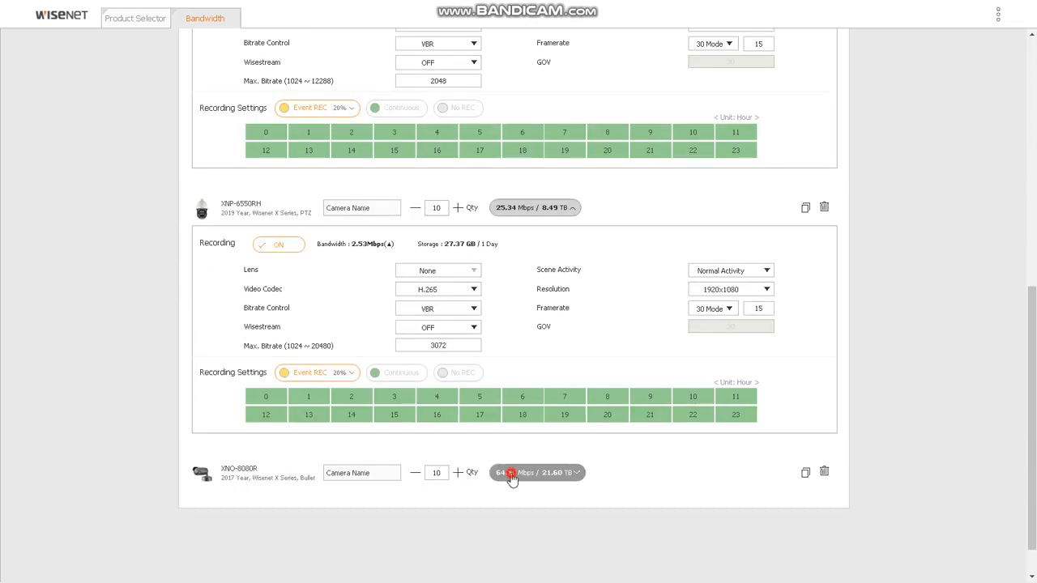
pyautogui.click(532, 473)
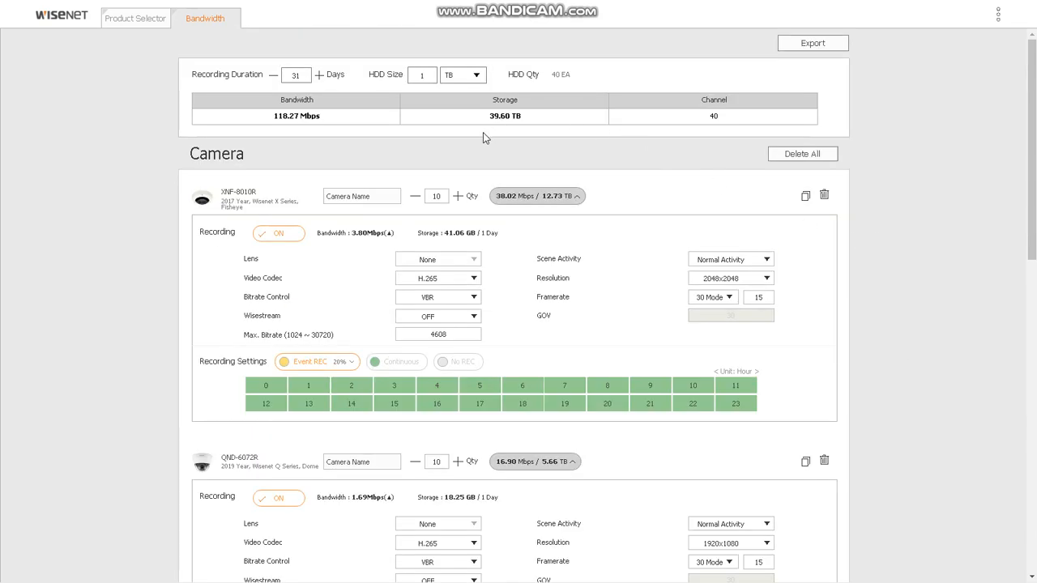
pyautogui.moveTo(521, 121)
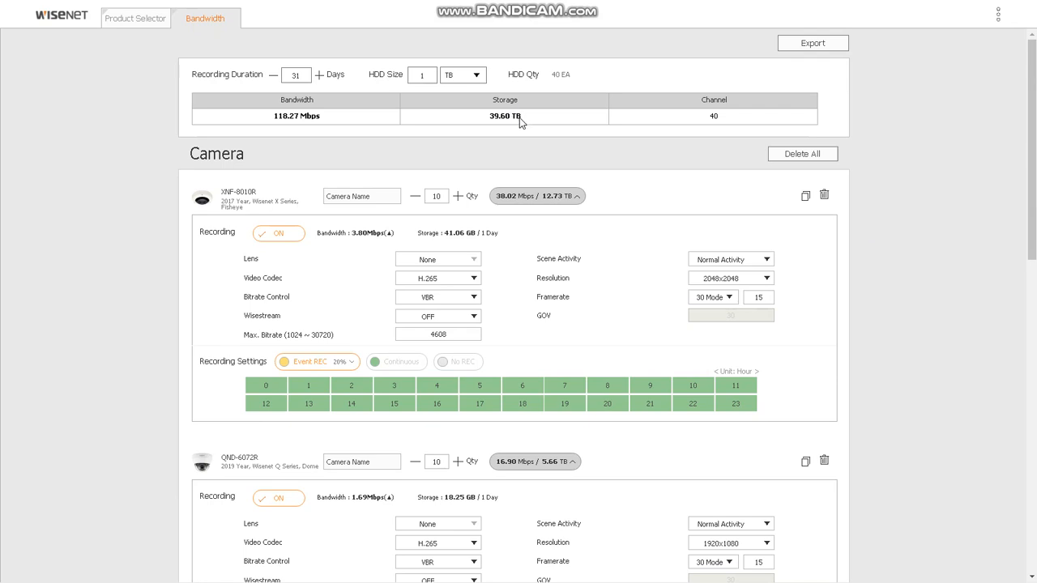
pyautogui.moveTo(710, 126)
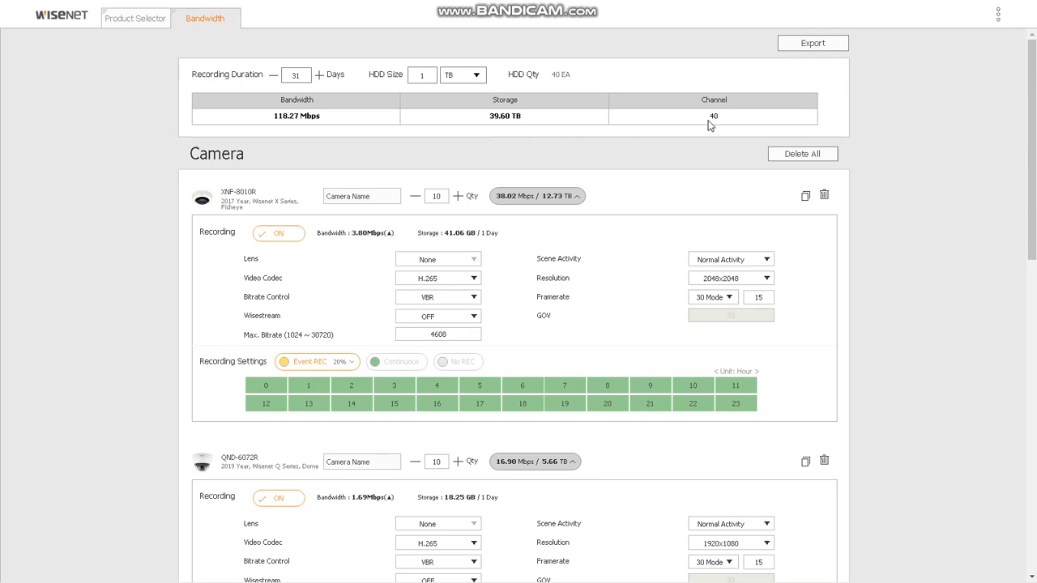
pyautogui.moveTo(294, 88)
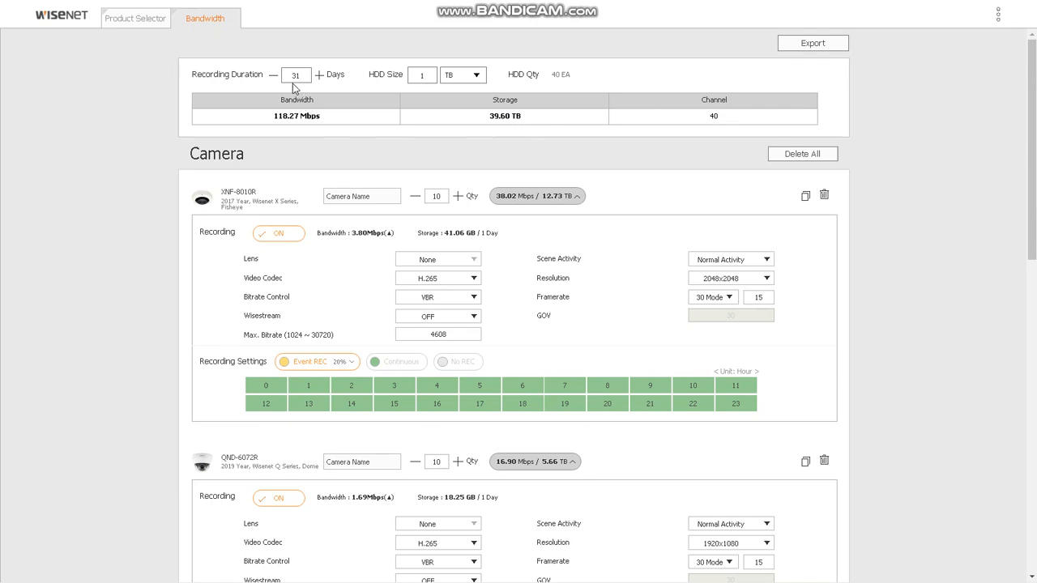
pyautogui.moveTo(509, 285)
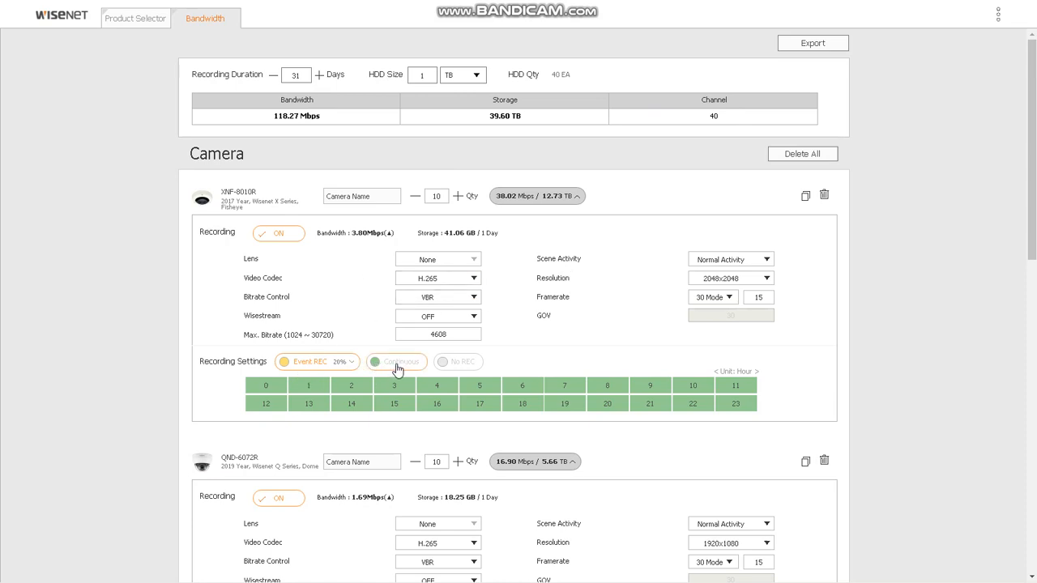
pyautogui.click(396, 361)
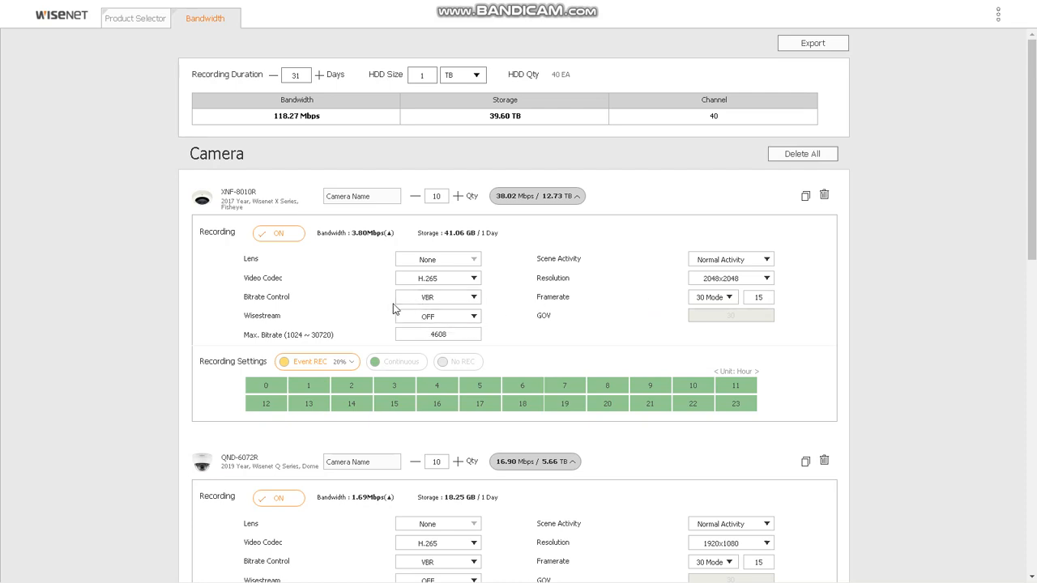
pyautogui.moveTo(353, 316)
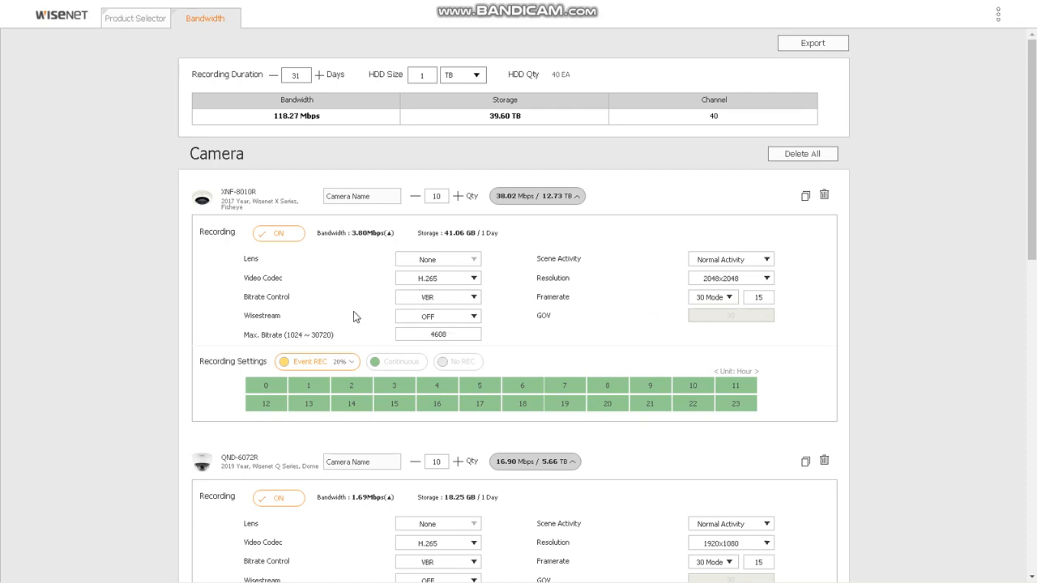